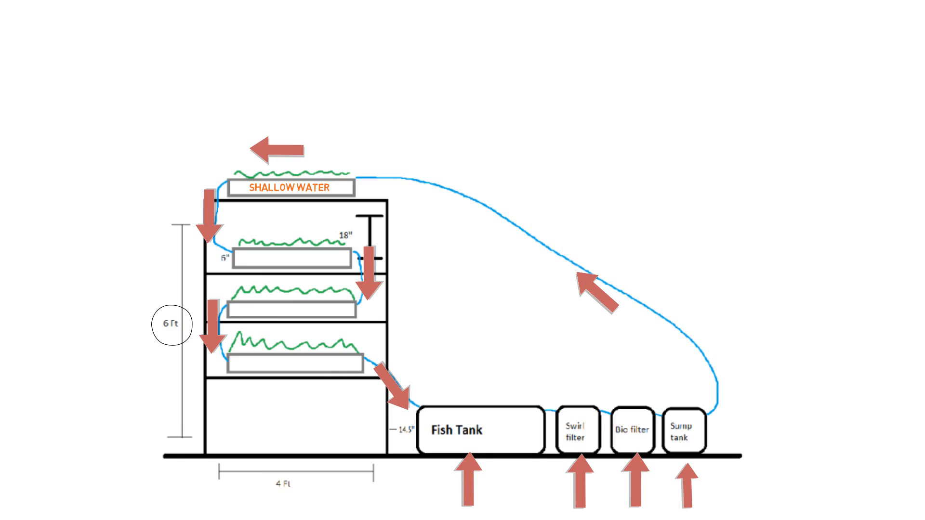
Draw a black X over the Fish Tank label in the aquaponics diagram
{"action": "left_click_drag", "start_coordinate": [461, 407], "coordinate": [493, 440]}
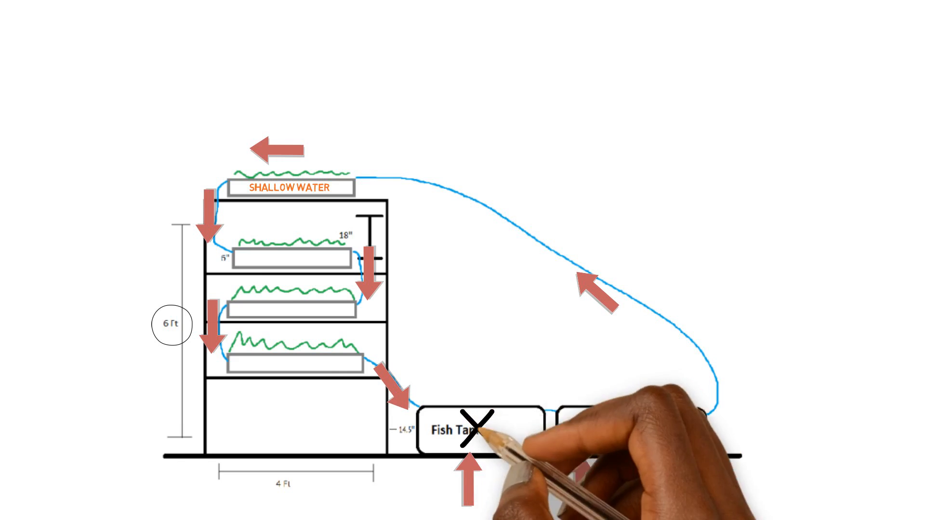